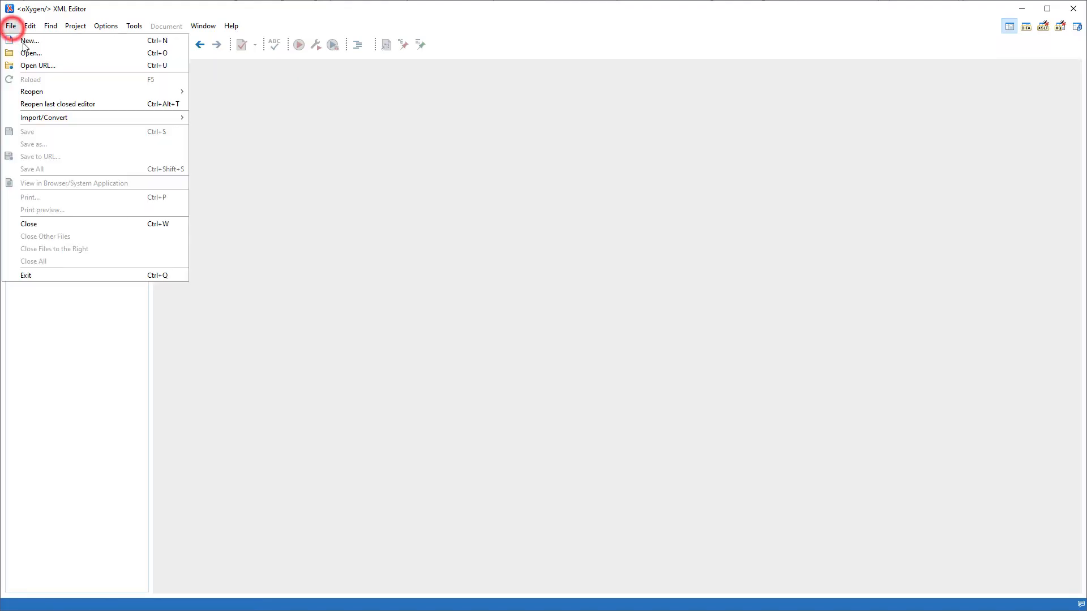
Create a new OpenAPI 3.1 JSON document from the template, saved into Samples on creation
left_click(30, 40)
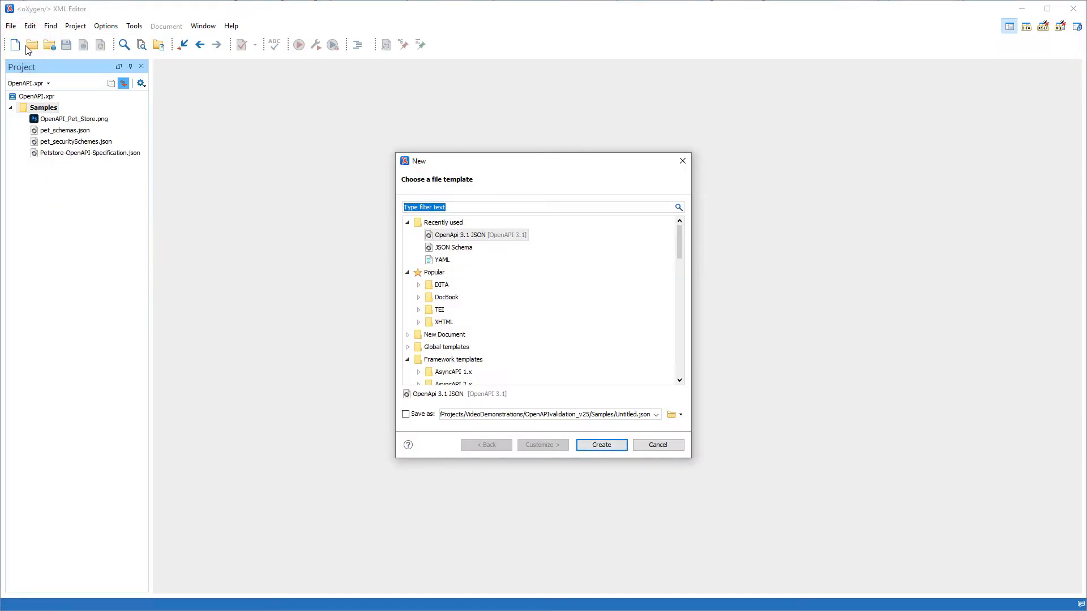
type("openapi")
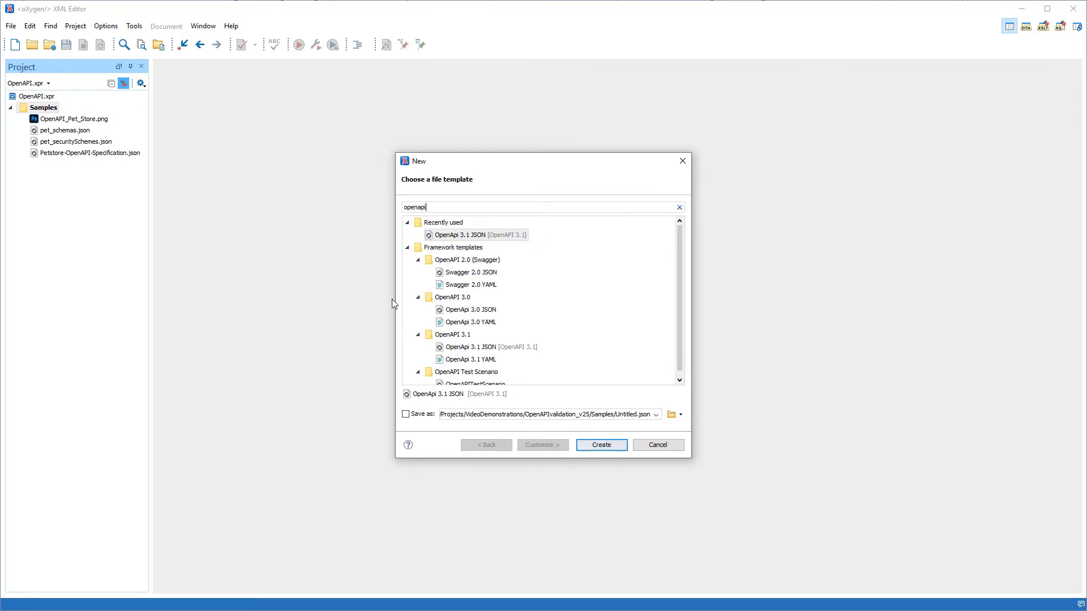
left_click(489, 347)
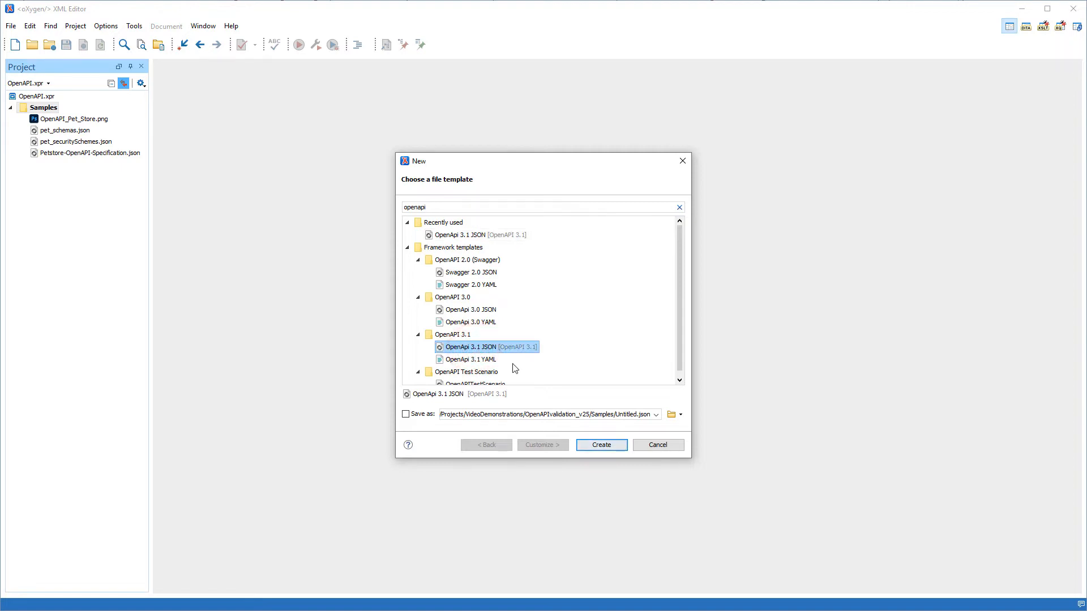
left_click(632, 414)
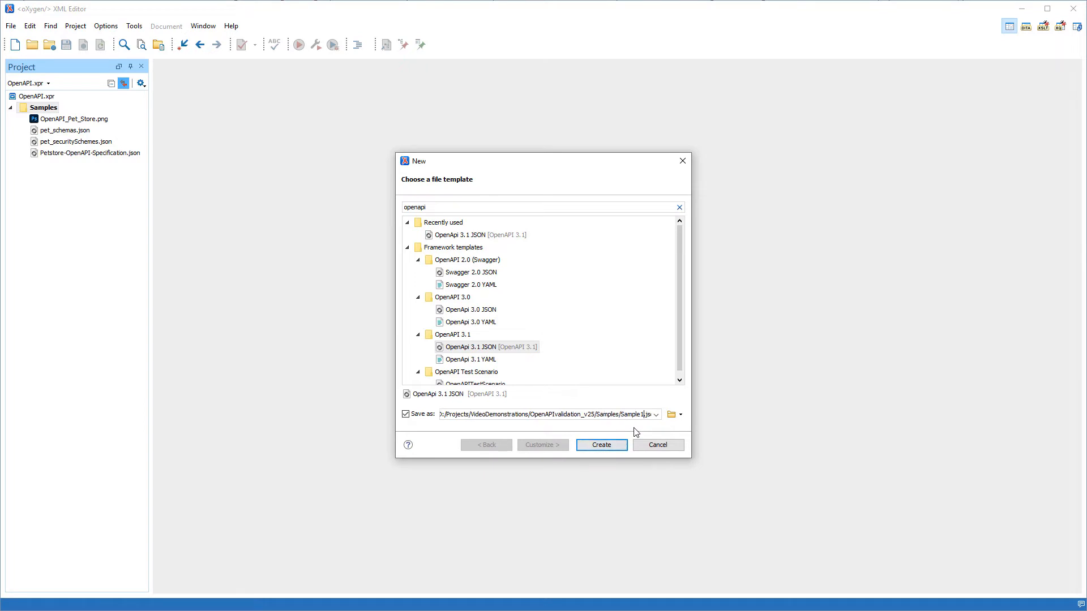
left_click(600, 445)
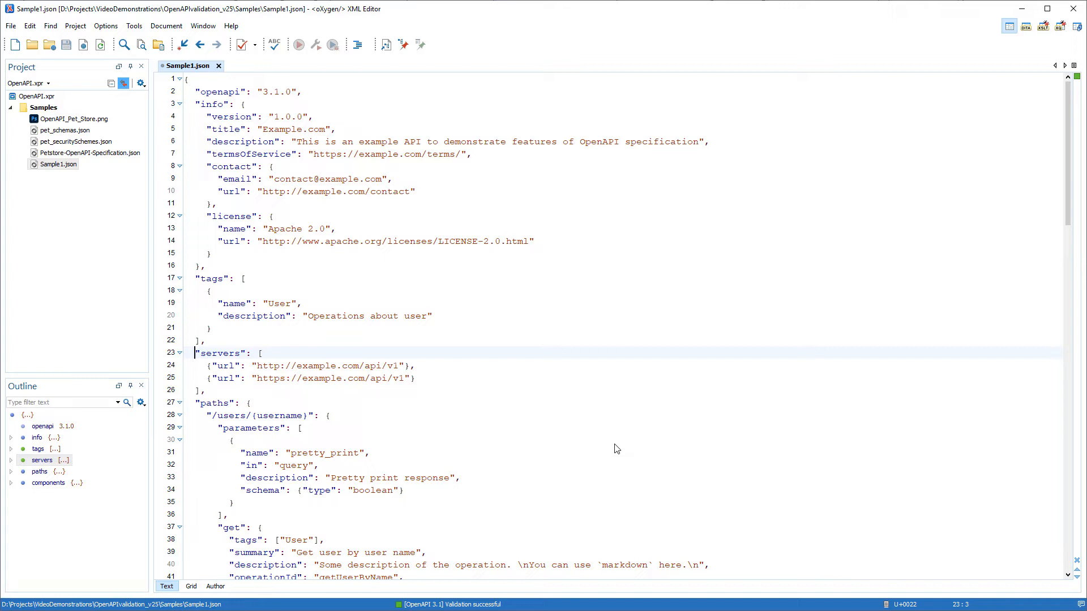
mouse_move(433, 594)
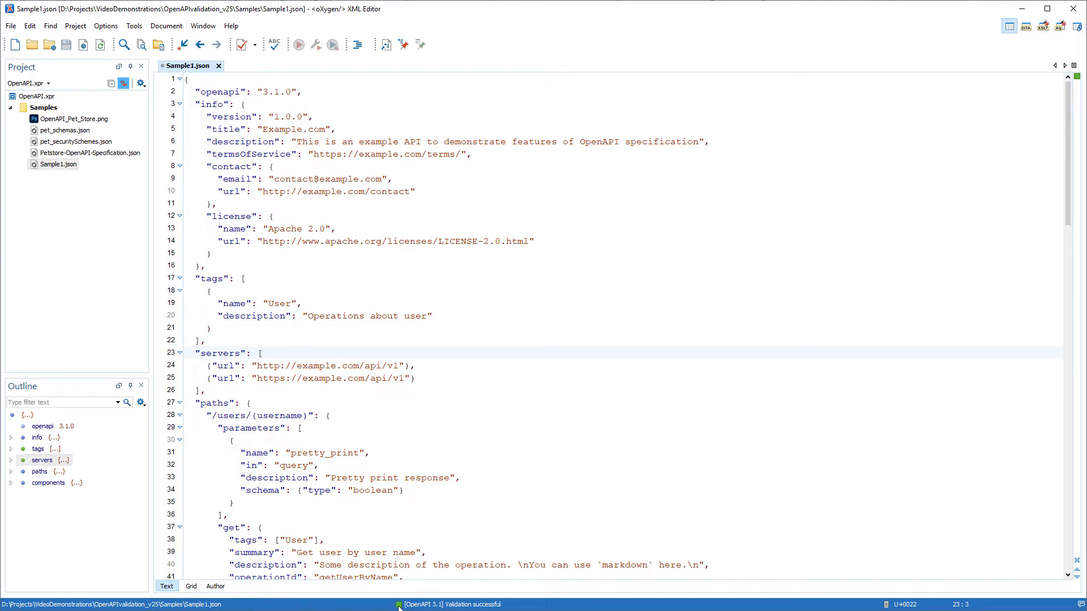
mouse_move(400, 604)
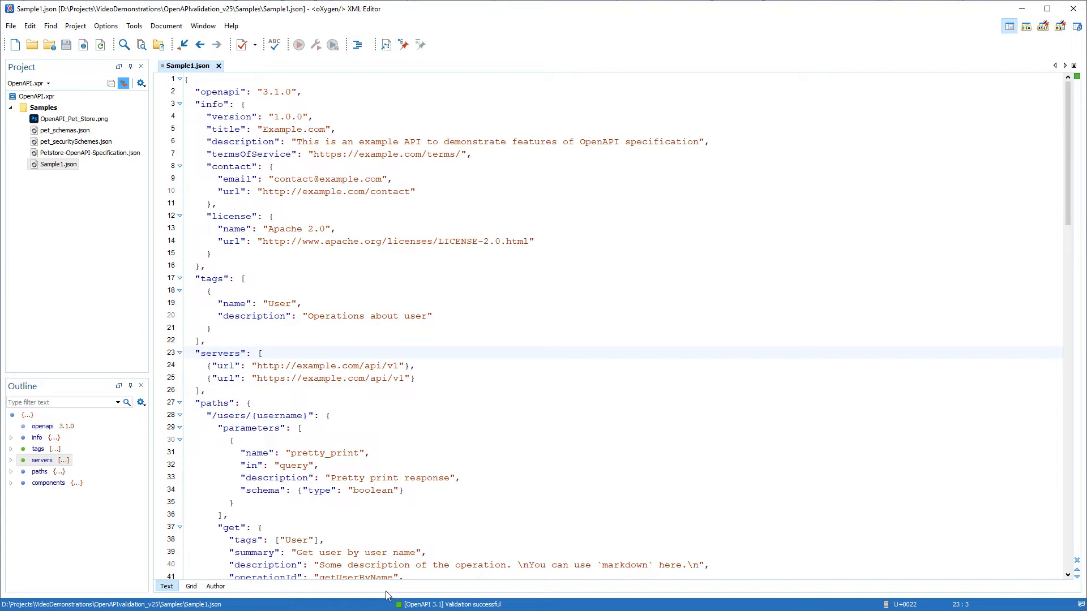
mouse_move(45, 429)
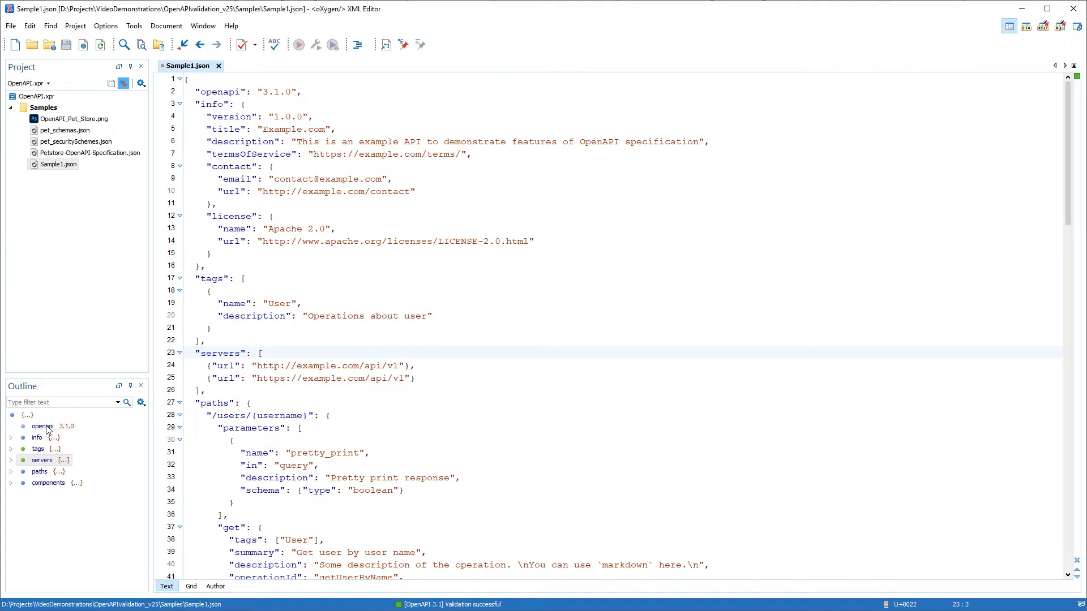
left_click(43, 426)
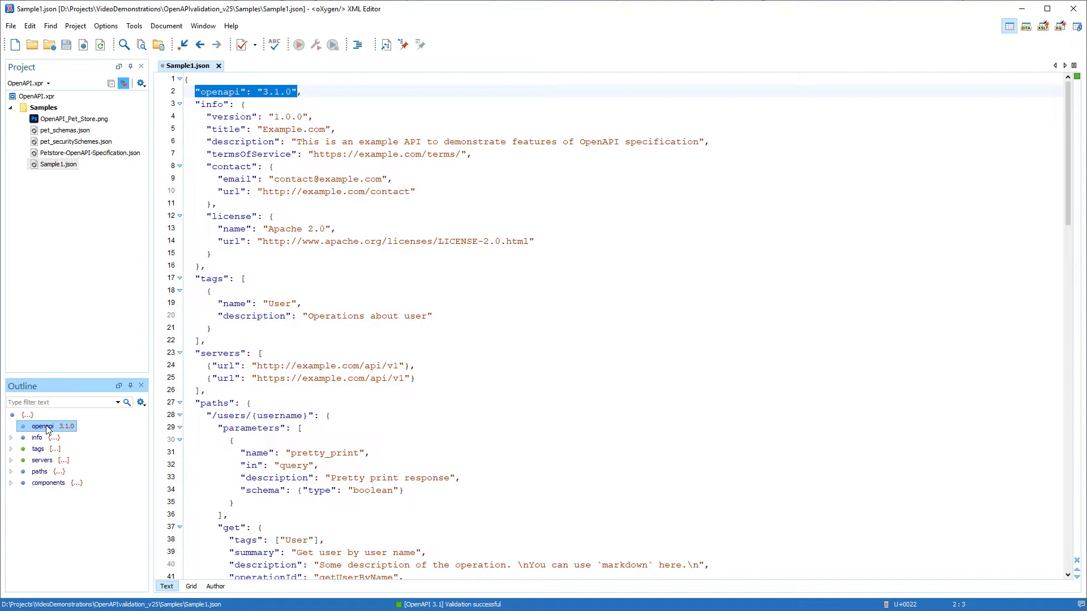
left_click(36, 438)
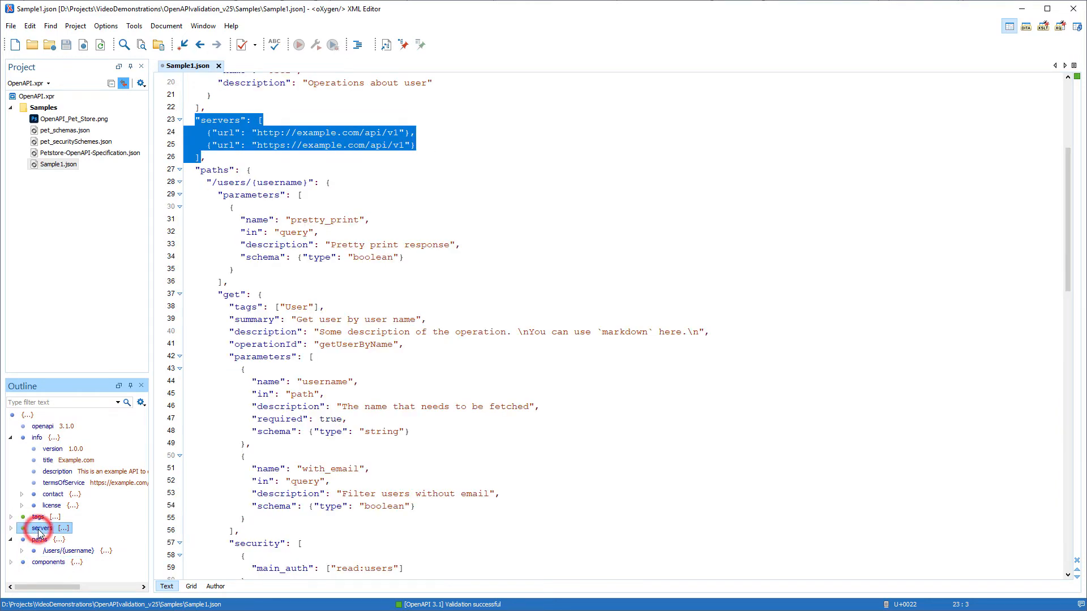
left_click(41, 528)
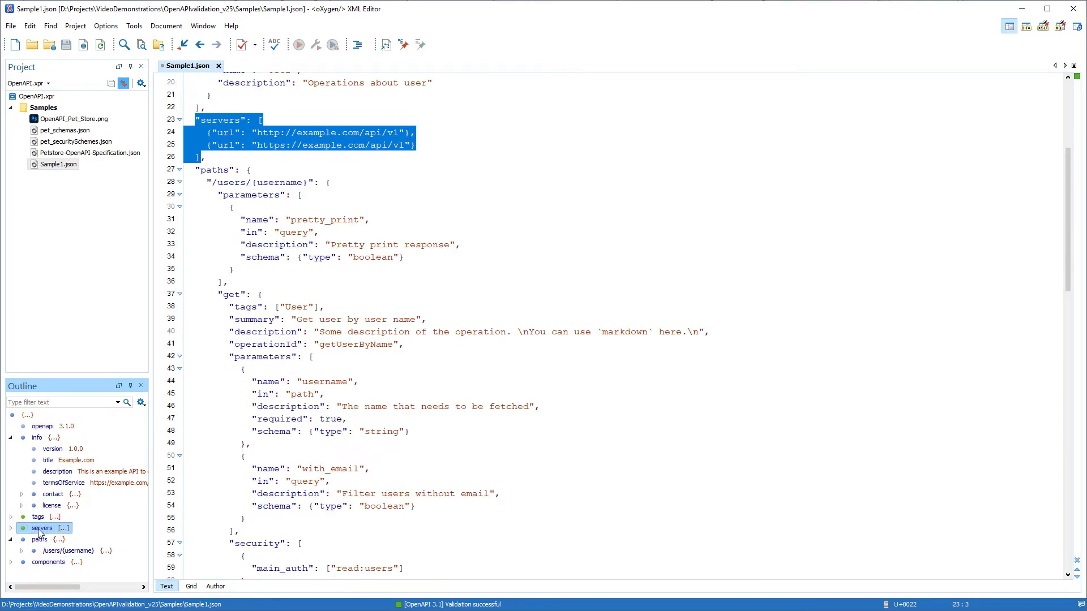
left_click(421, 145)
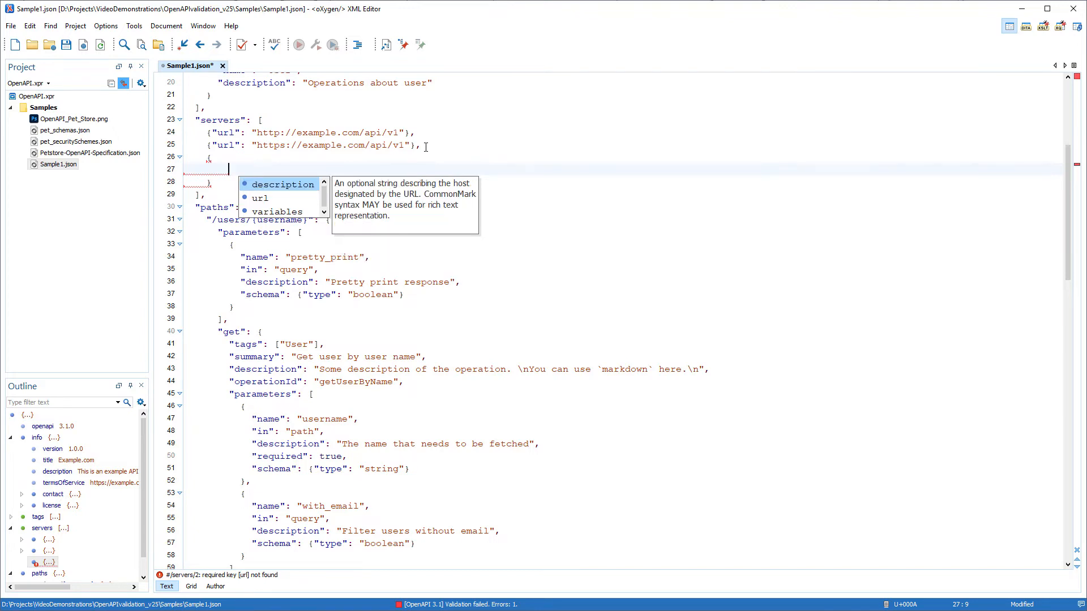
type("\"description\": \"New server location\",")
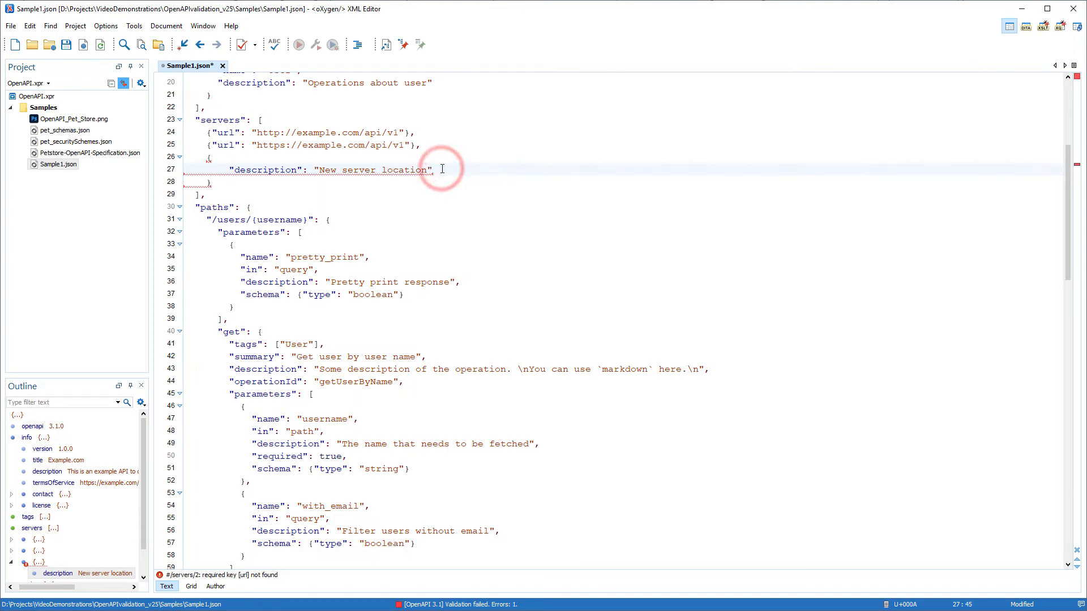
type("\"url\": \"https://example.com/api/v2\"")
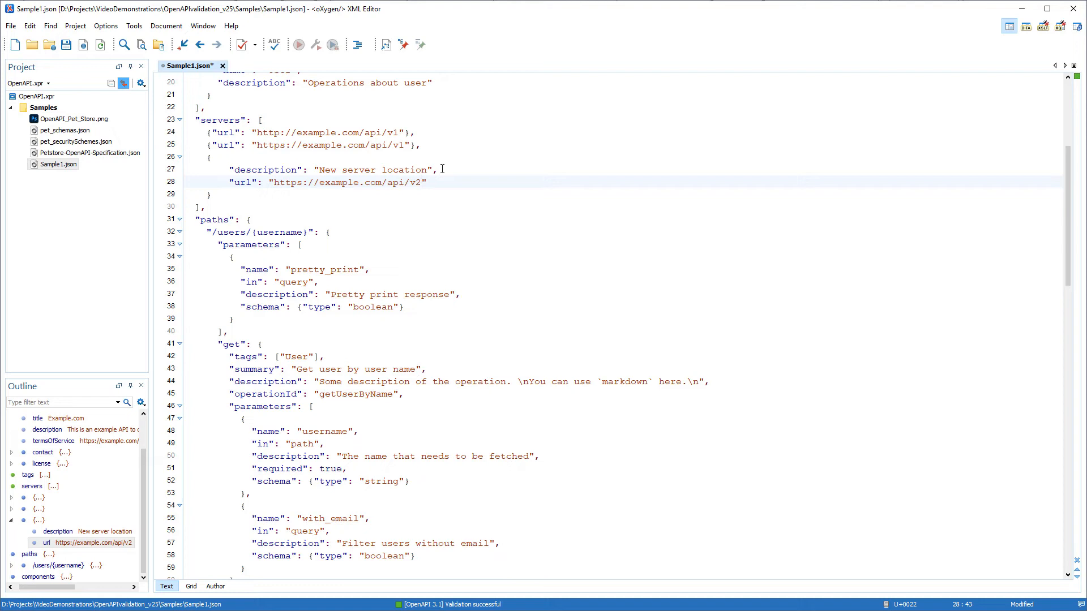
double_click(89, 152)
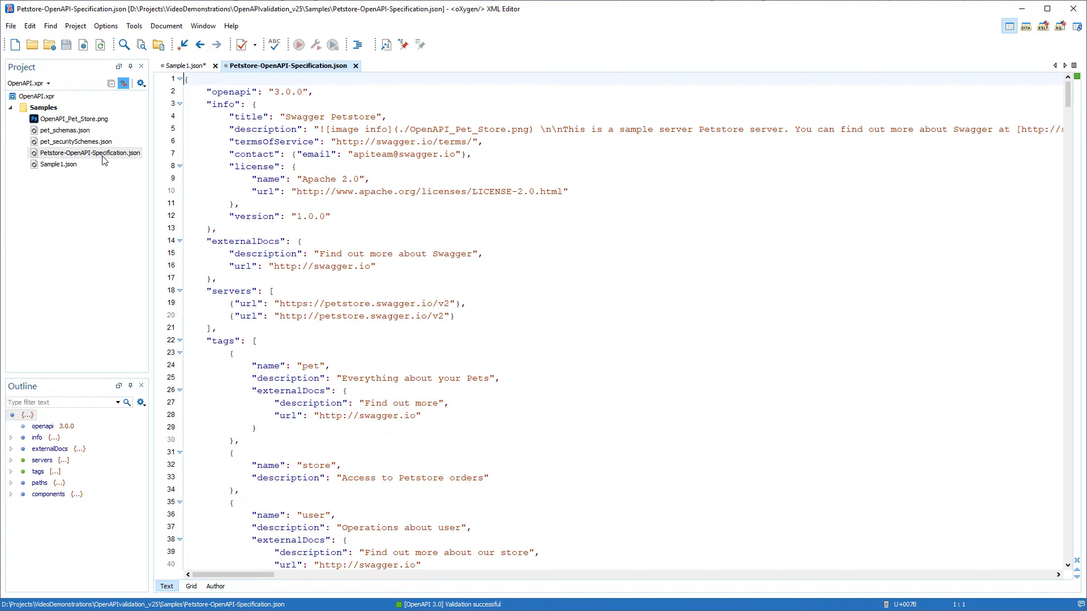
mouse_move(58, 376)
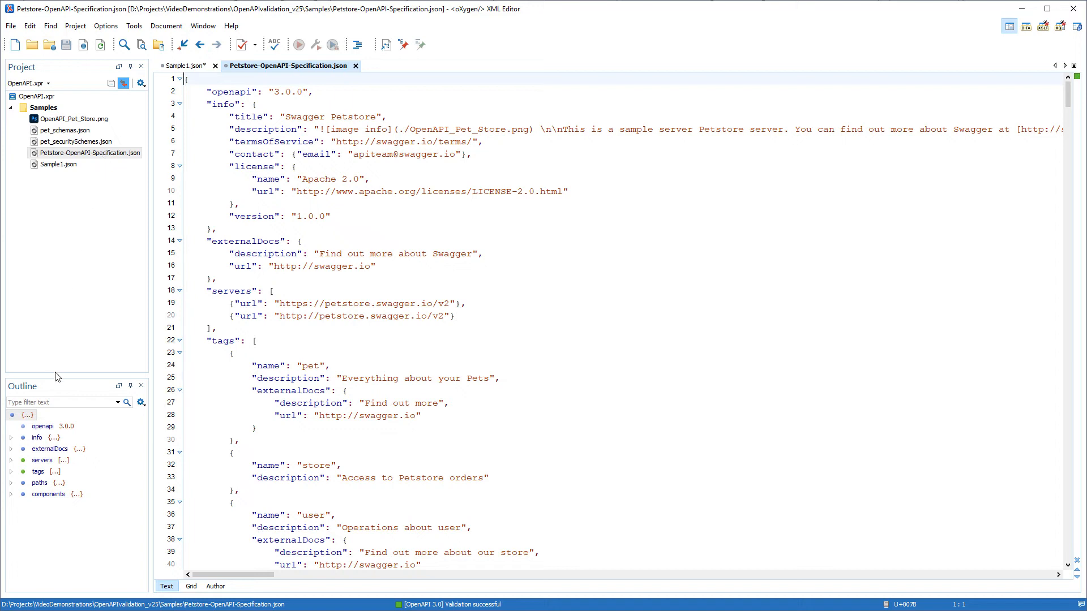
Filter the Outline to /pet and place the cursor after its post operation
left_click(62, 402)
type("/pet")
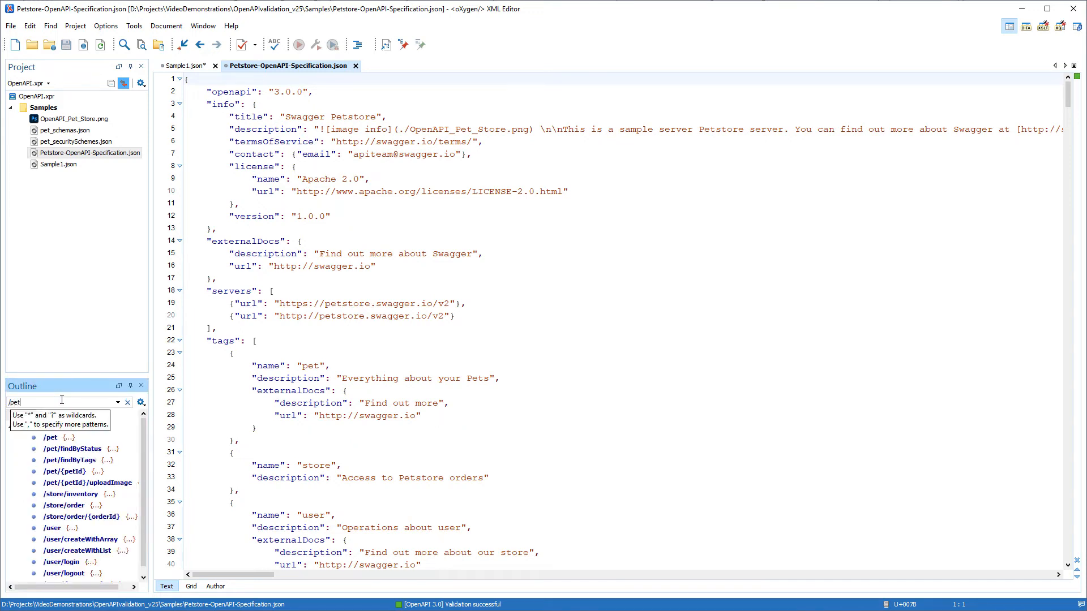
left_click(50, 438)
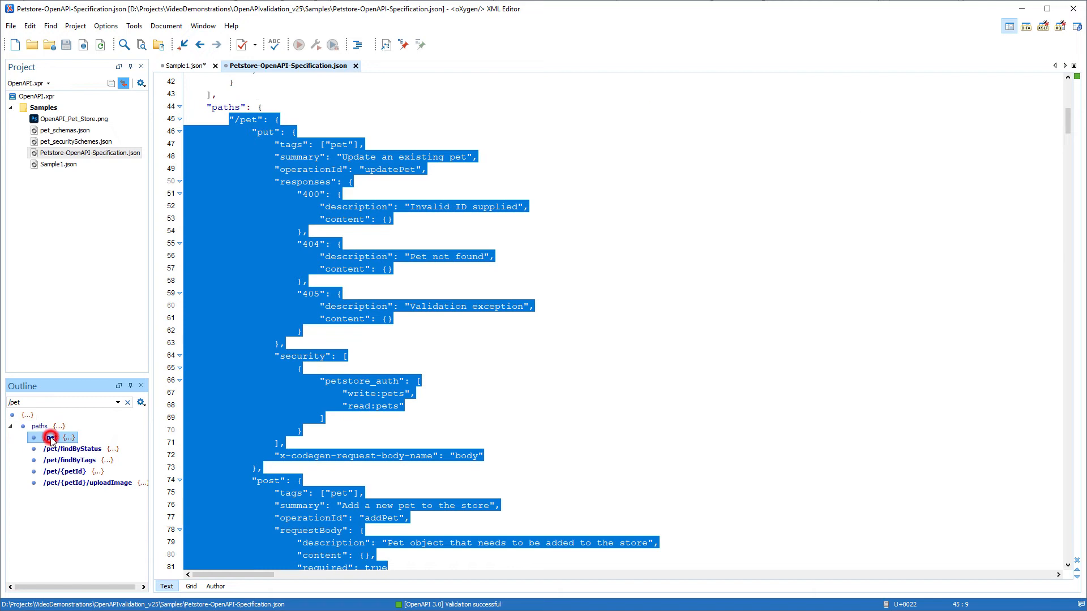
left_click(50, 437)
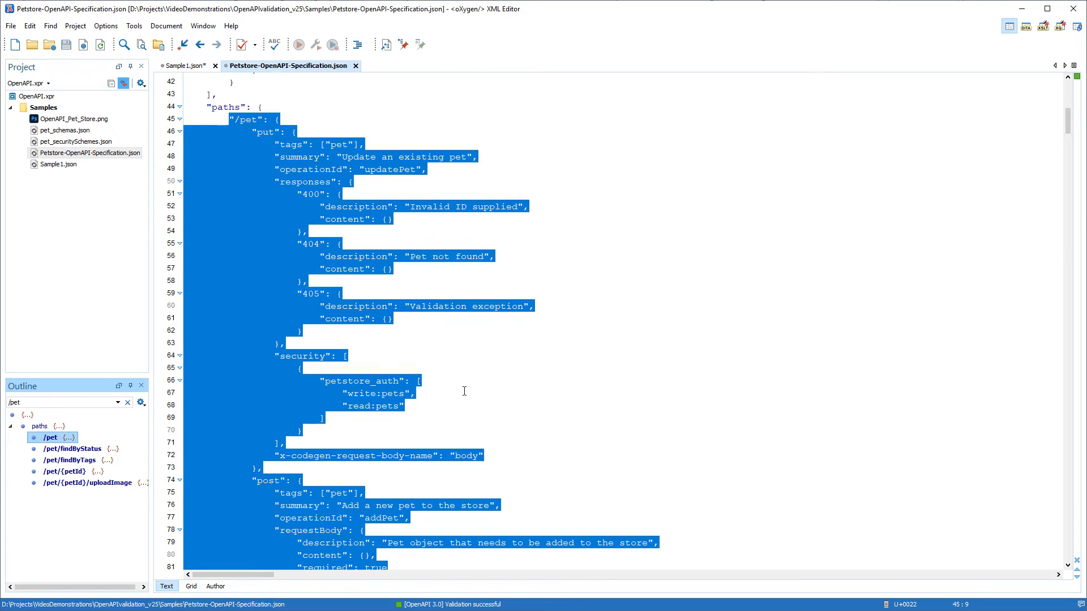
scroll("down", 3)
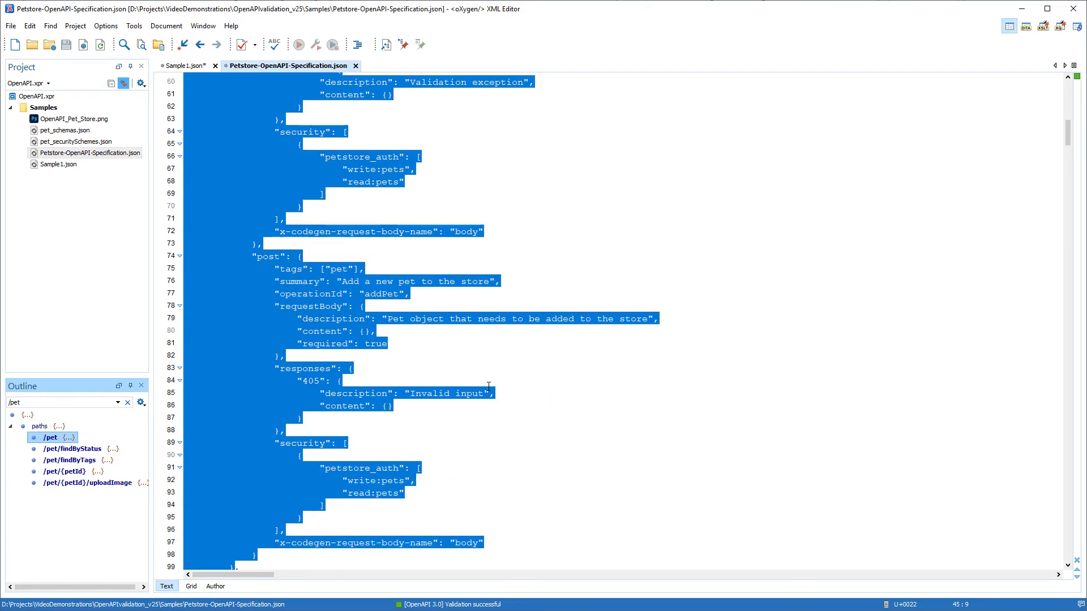
left_click(488, 386)
type("\"4")
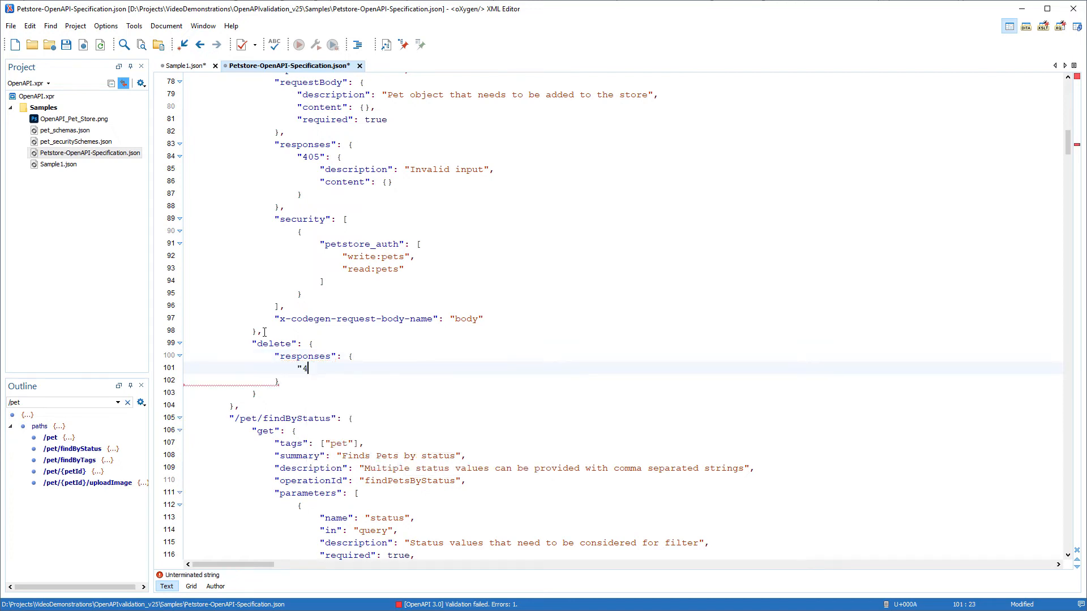
Add a 400 response described 'Invalid ID supplied' to the delete operation
type("00\": {")
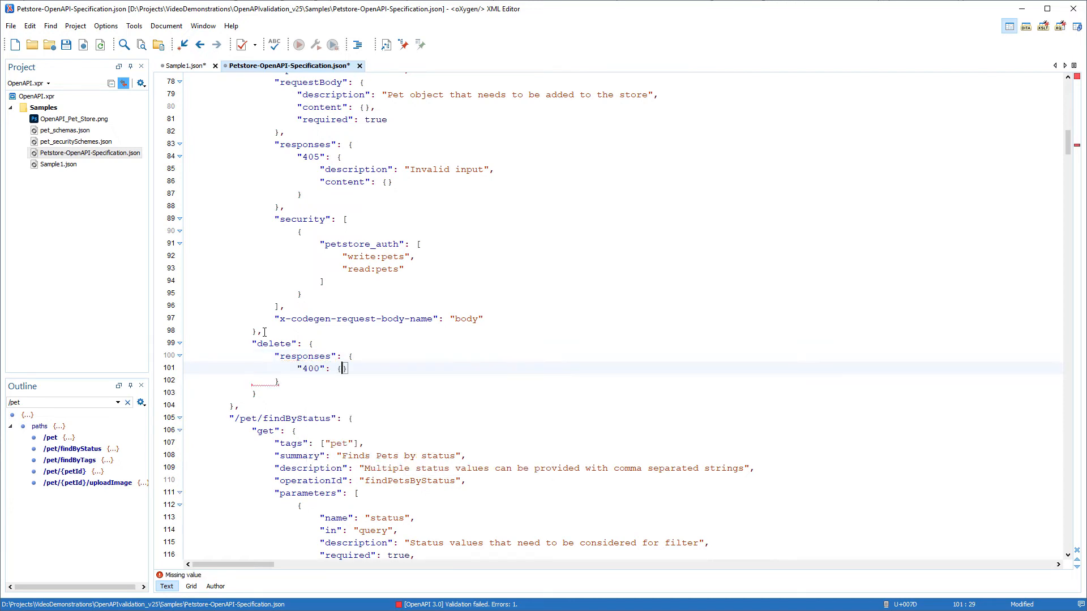
type("\"description\": \"\"")
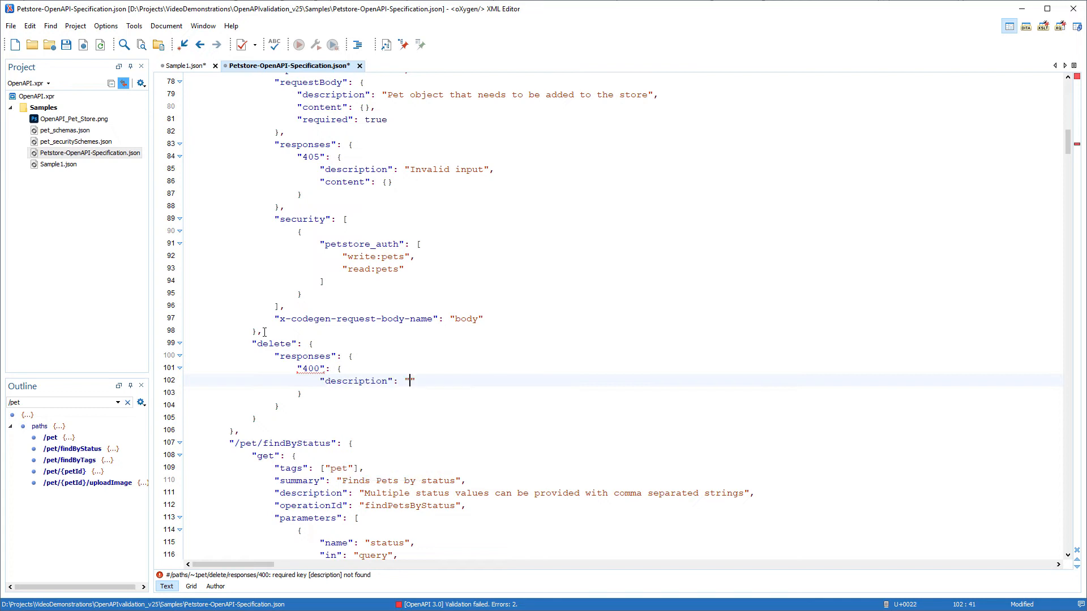
type("Invalid ID supplied")
left_click(622, 405)
type(",")
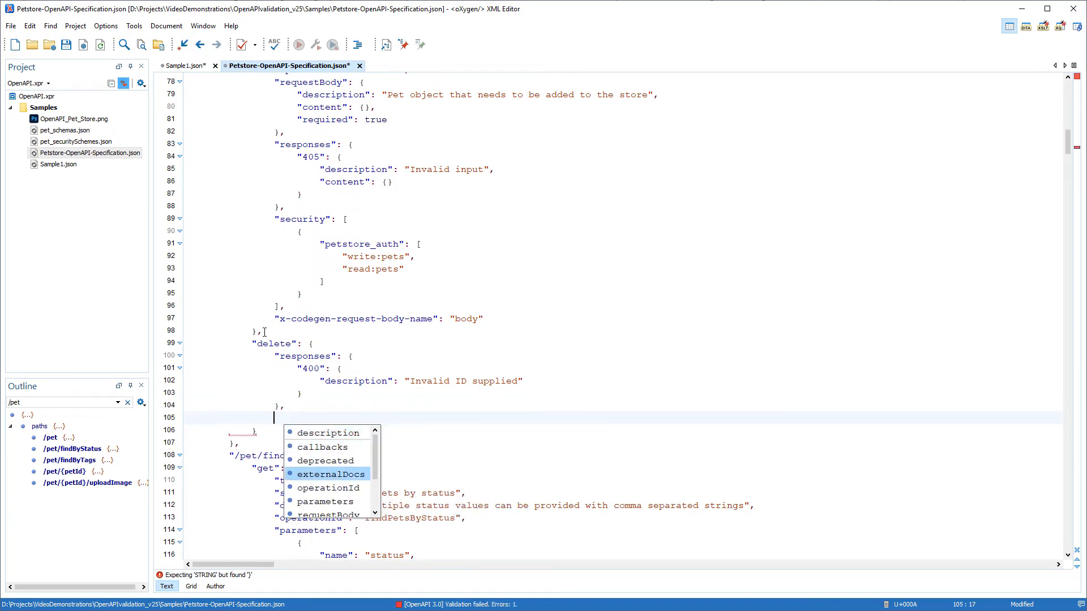
Add a required petID query parameter with integer schema to the delete operation
left_click(325, 501)
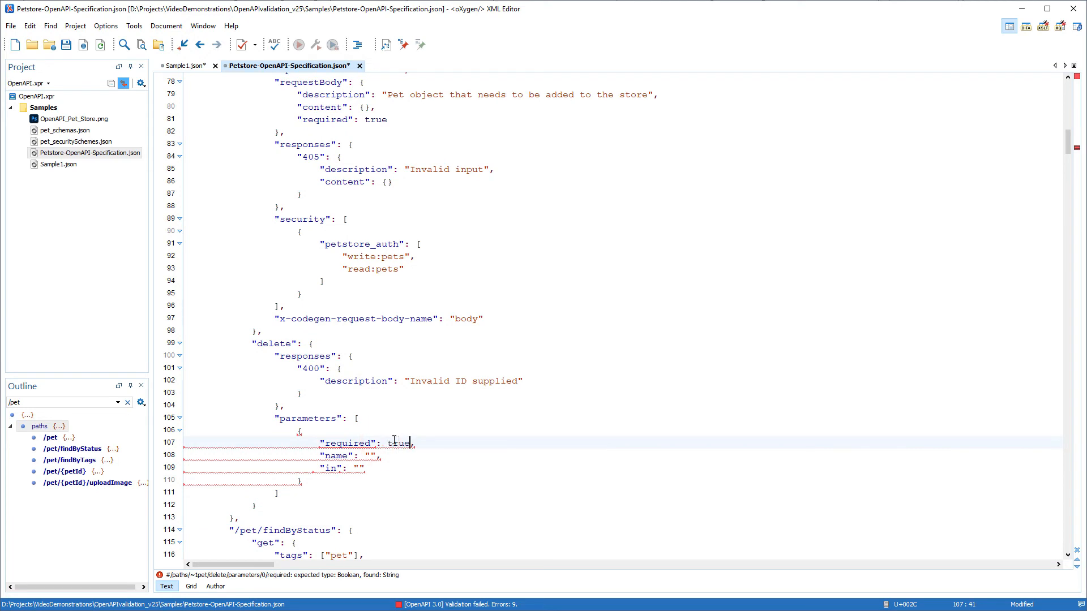
type("pet")
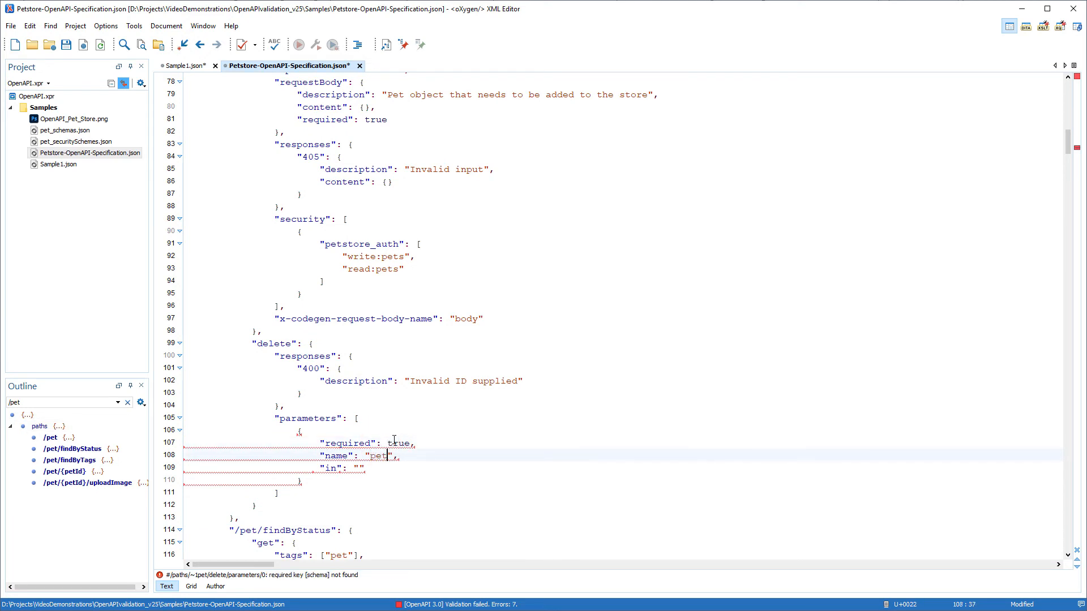
type("query")
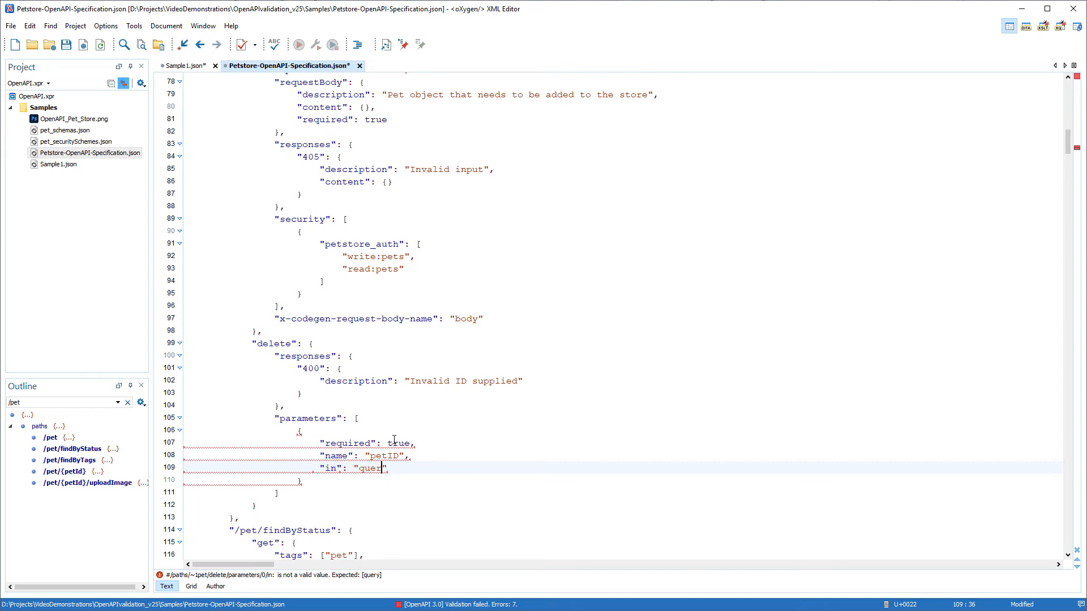
type("y")
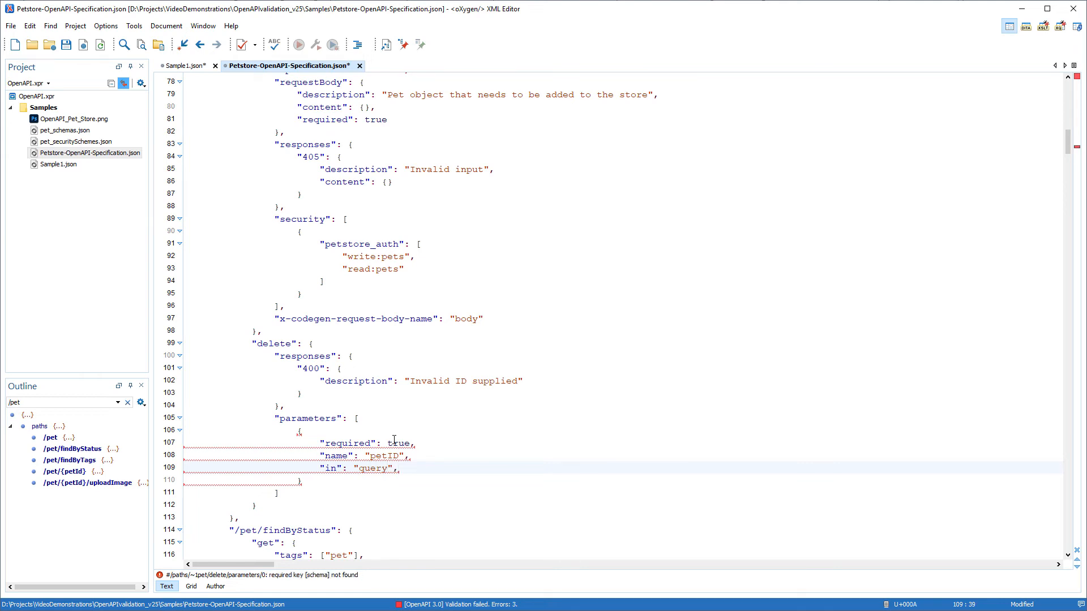
type("schema\": {")
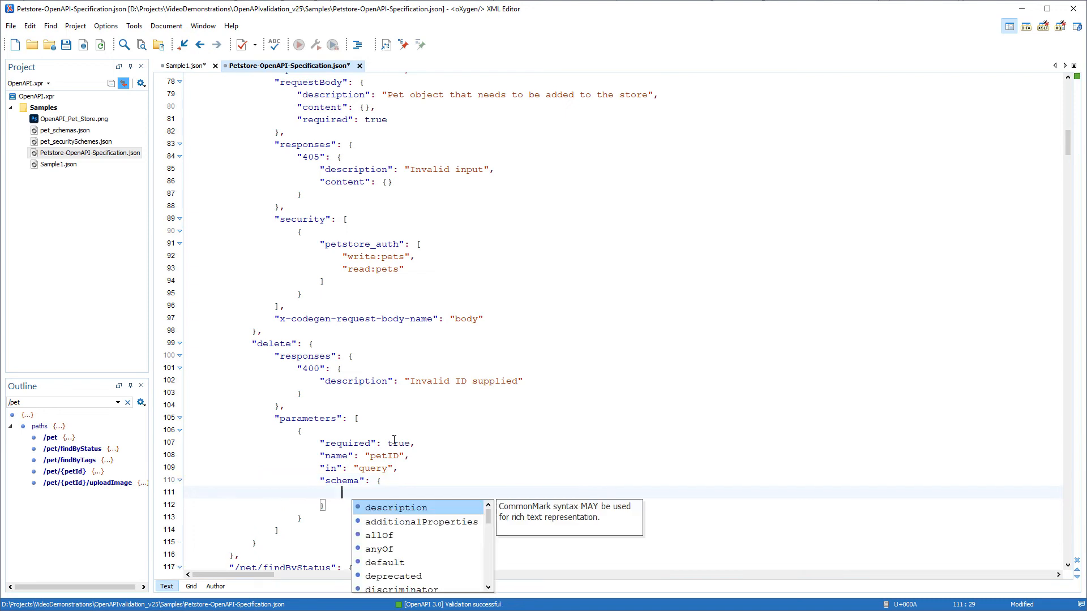
type("\"type\": \"")
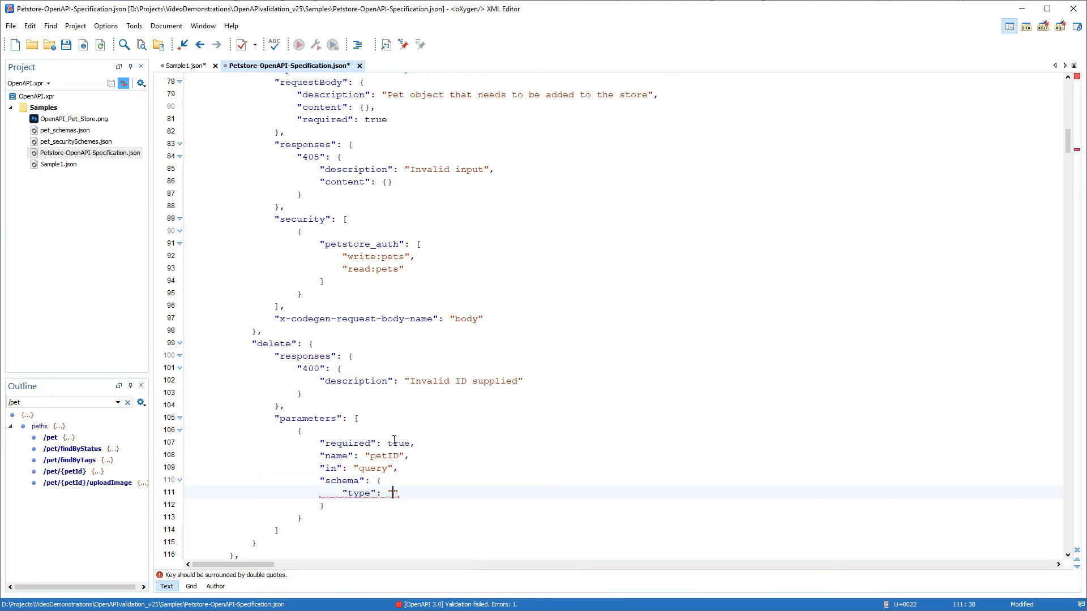
type("integer")
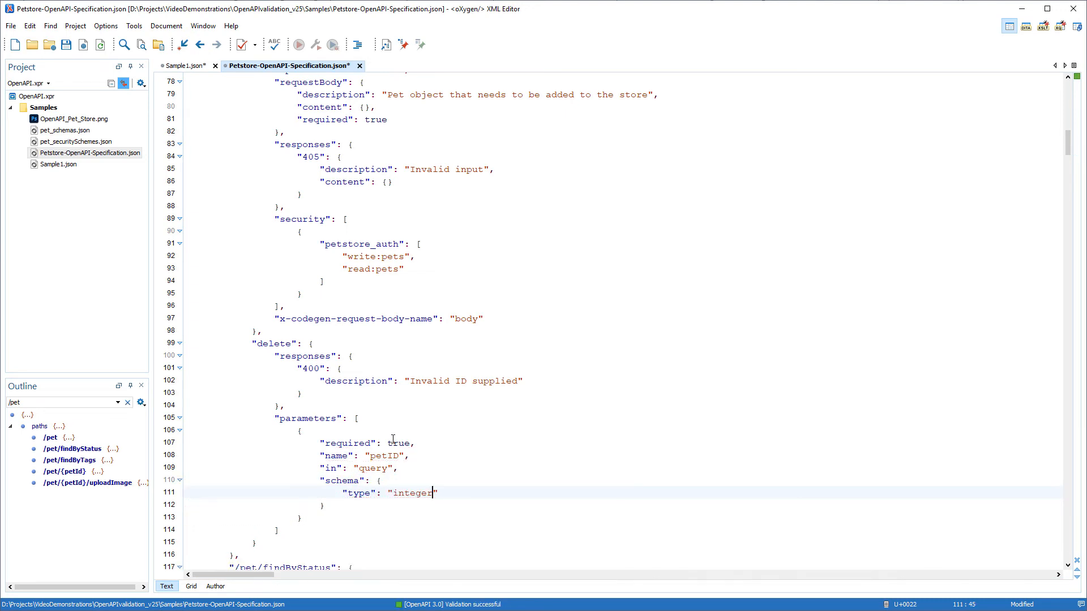
left_click(89, 482)
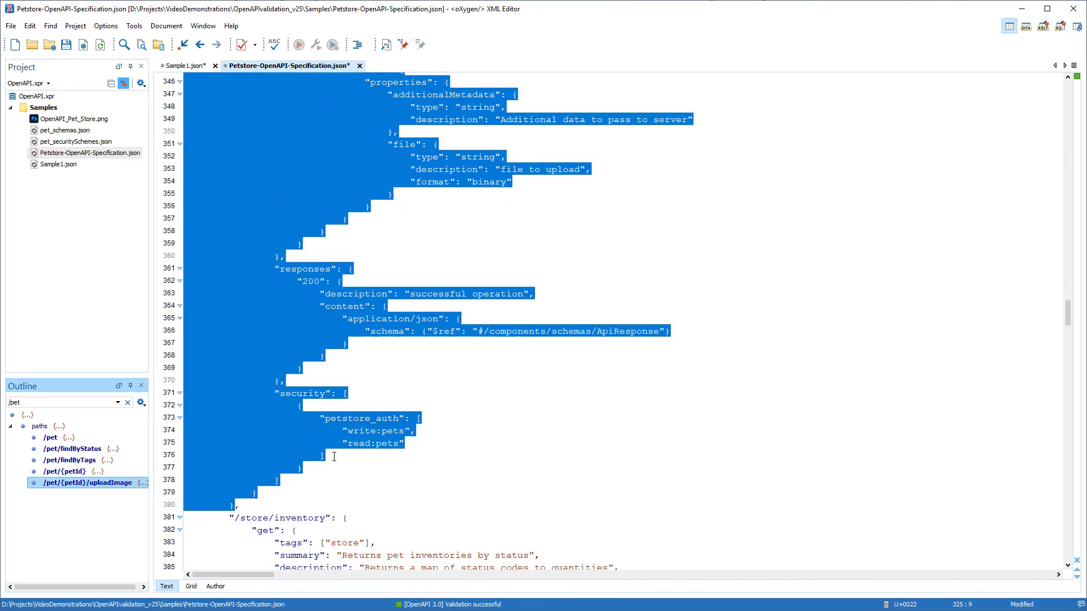
In pet_schemas.json Design mode, expand ApiResponse and keep integer as the code type
left_click(392, 468)
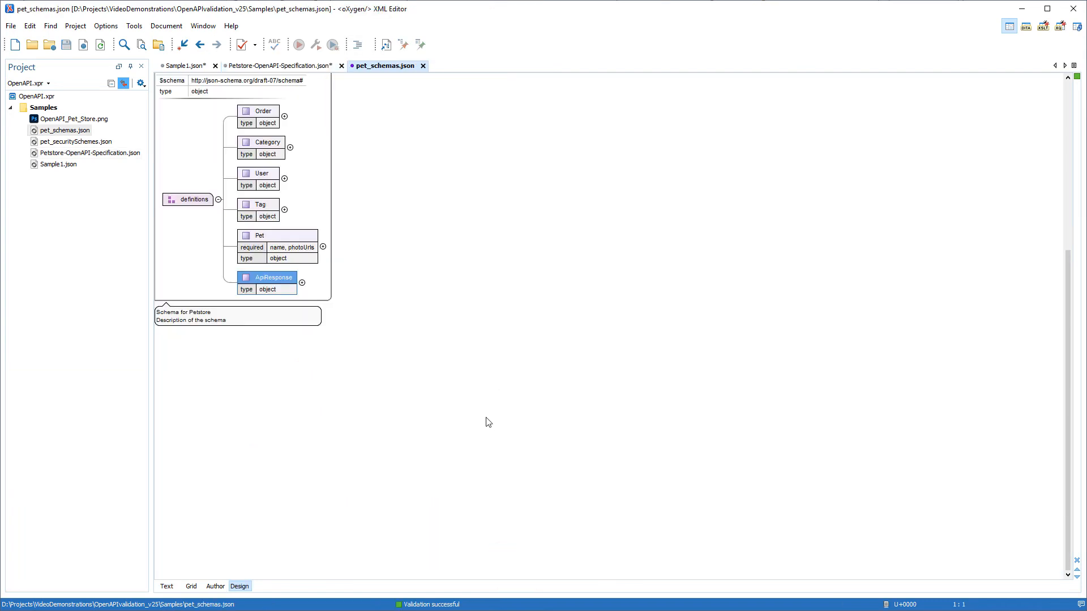
left_click(302, 283)
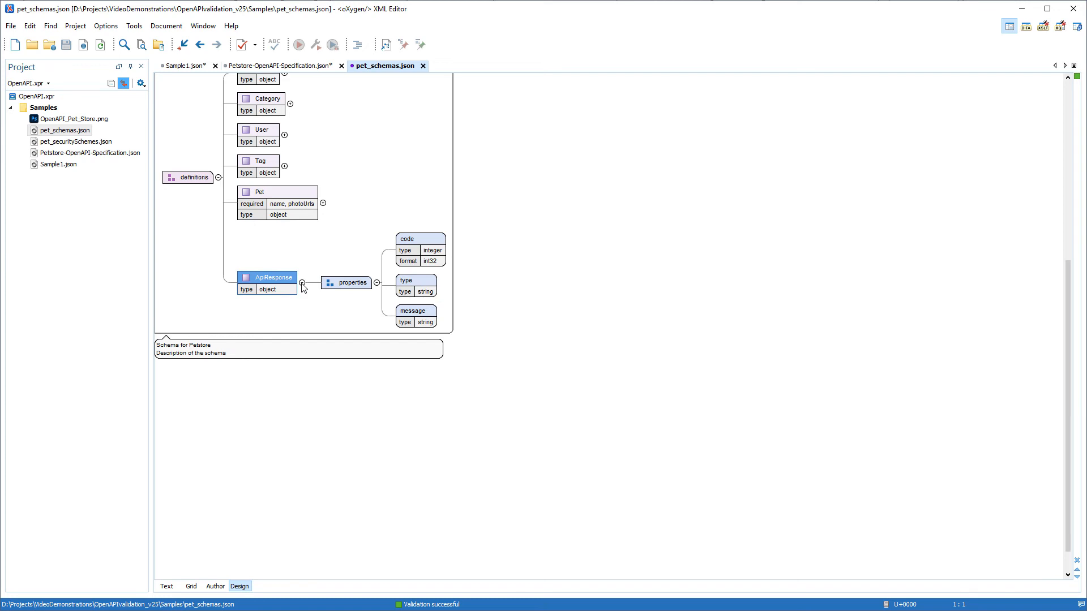
left_click(420, 239)
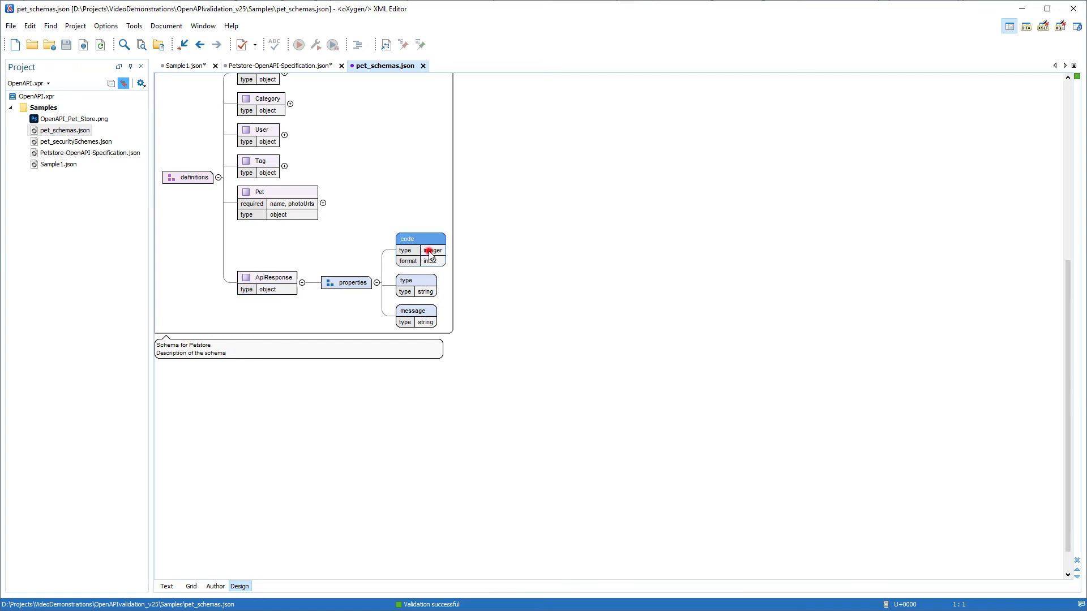
left_click(433, 251)
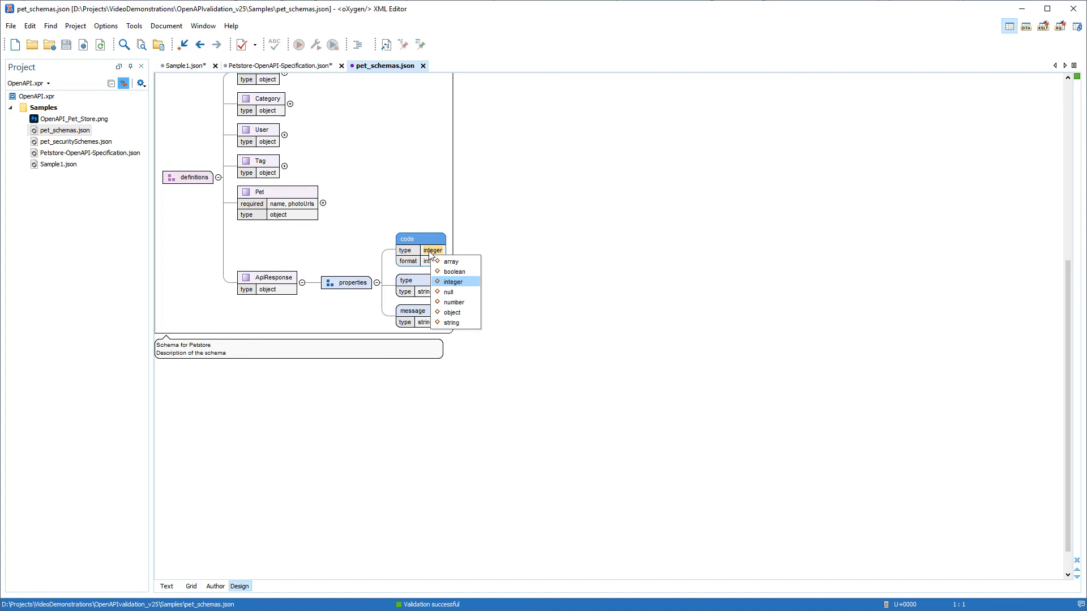
left_click(453, 282)
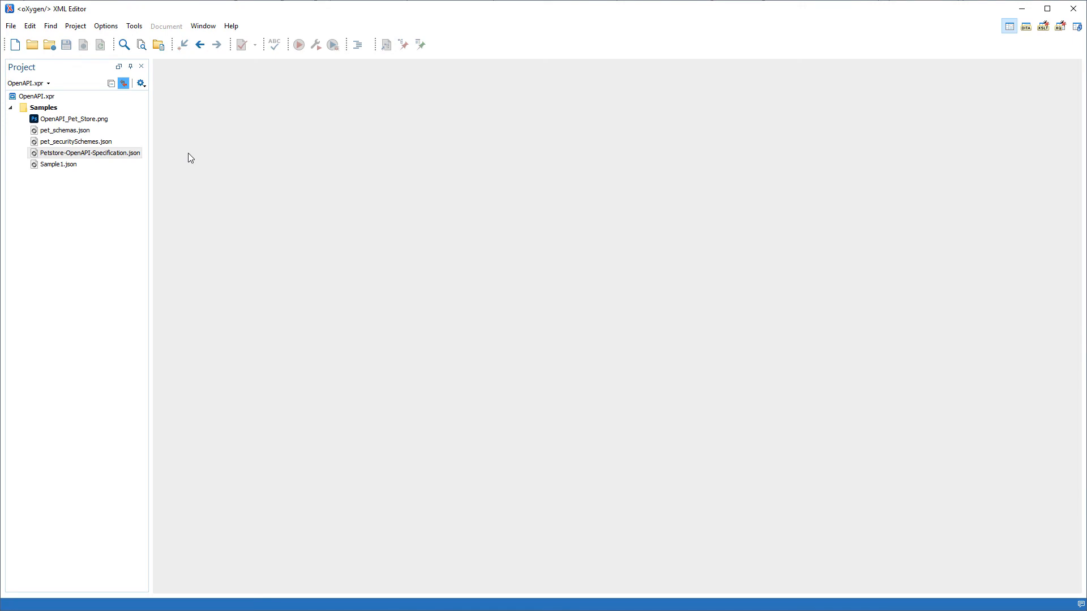
Reopen Petstore-OpenAPI-Specification.json and go to the ApiResponse $ref line
double_click(89, 152)
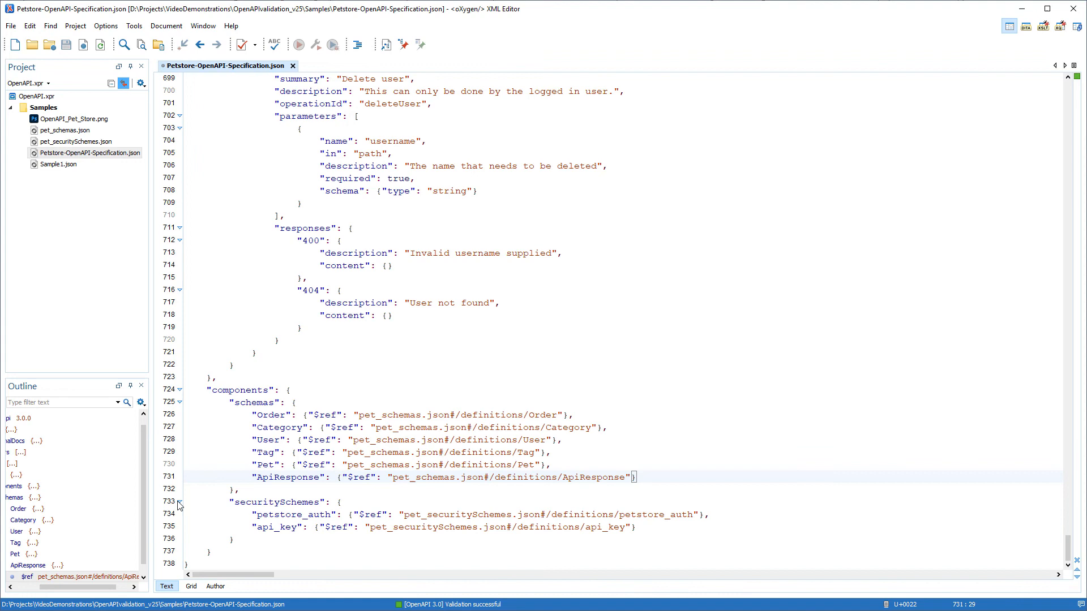
left_click(215, 586)
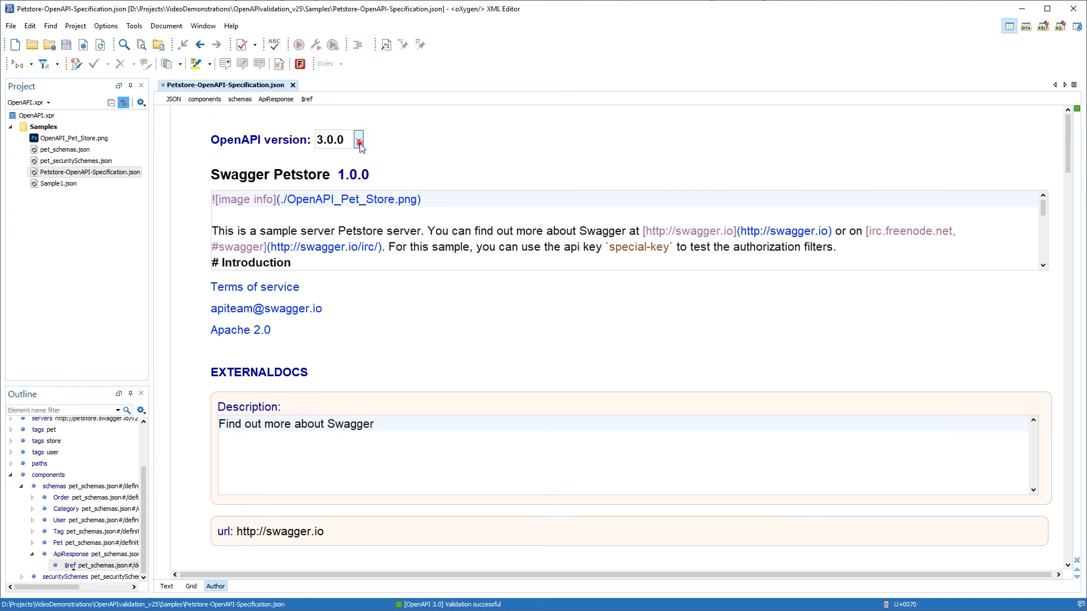
Keep OpenAPI version 3.0.0 and type 'This is a sample document.' into the description
left_click(358, 139)
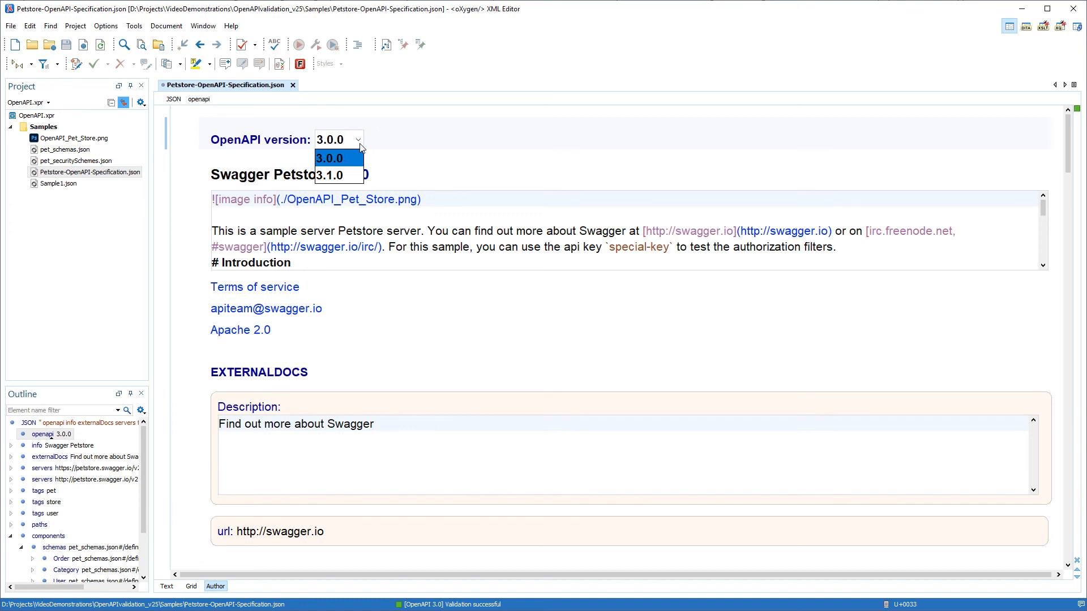
left_click(330, 158)
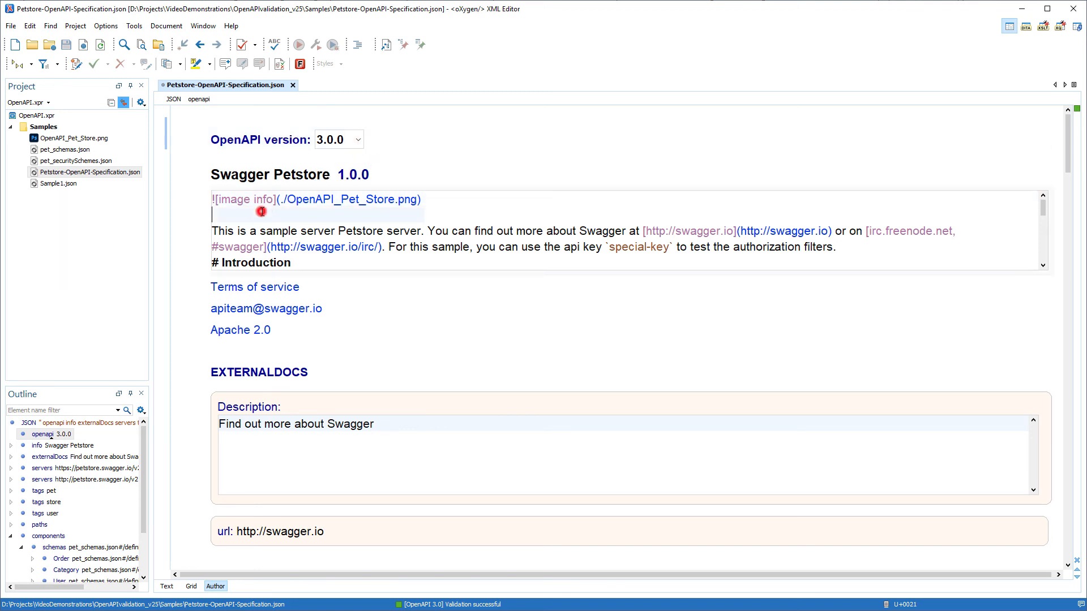
type("This is a sample document.")
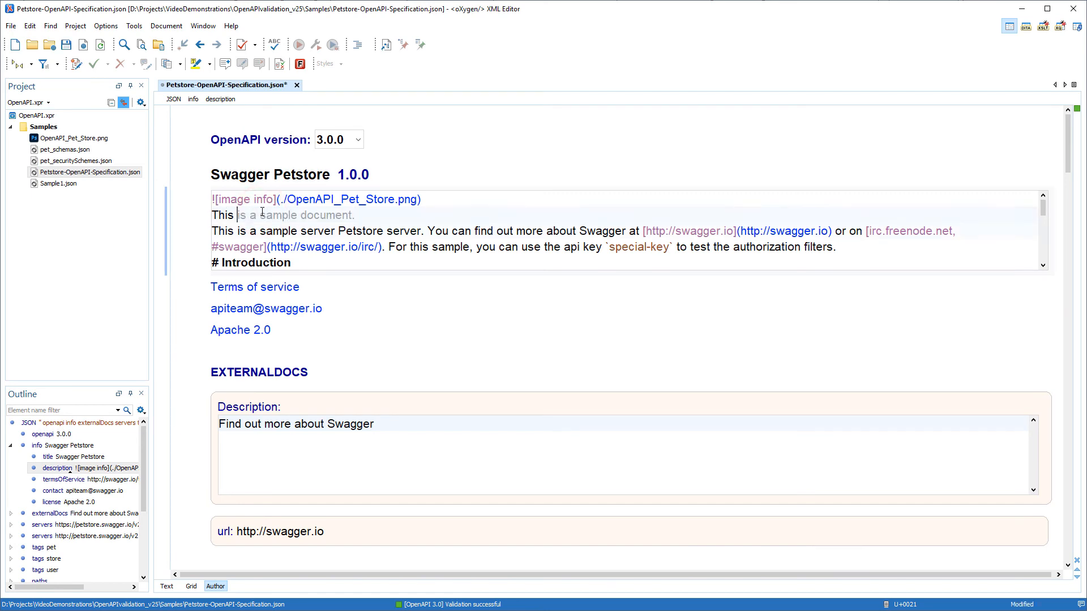
scroll("down", 3)
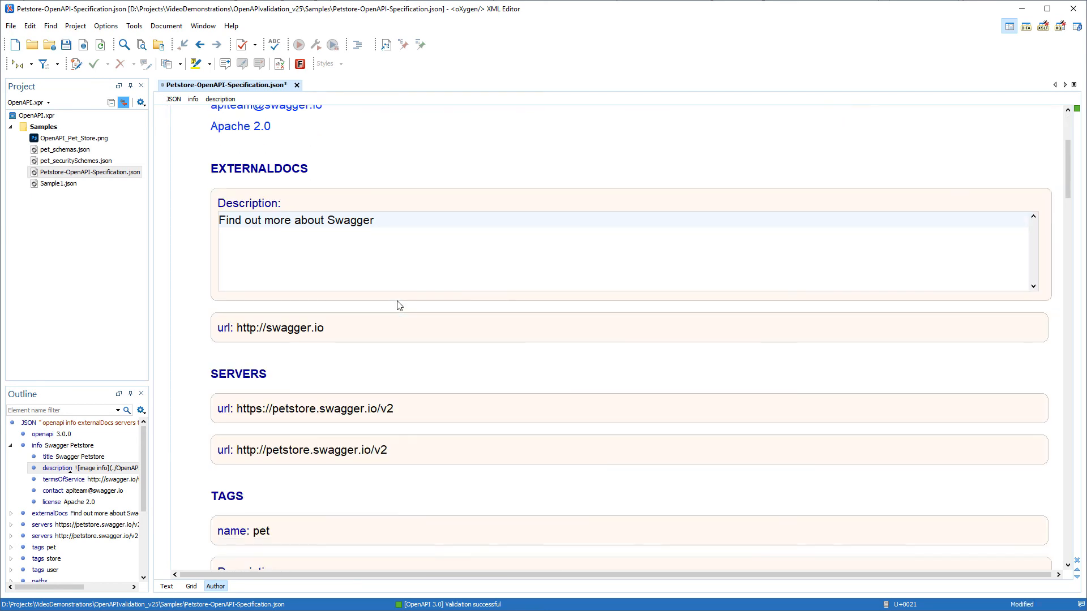
scroll("down", 3)
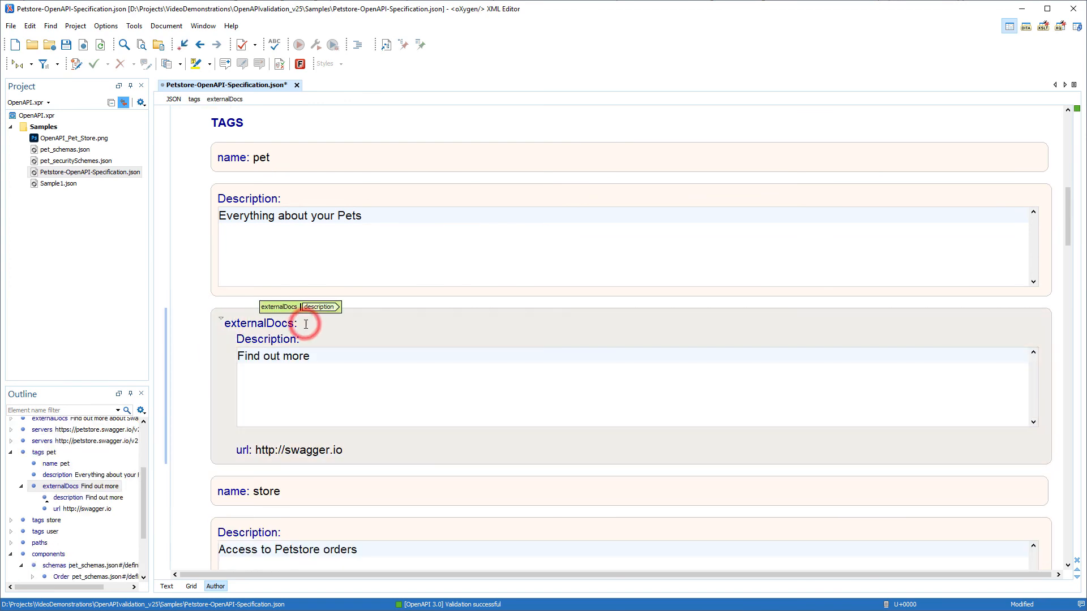
left_click(305, 324)
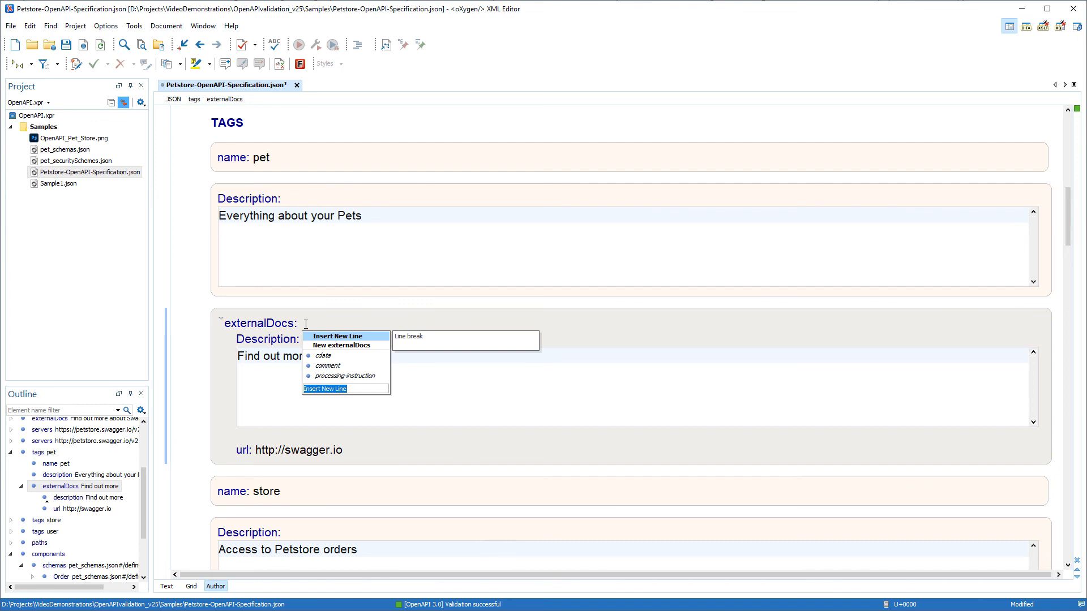